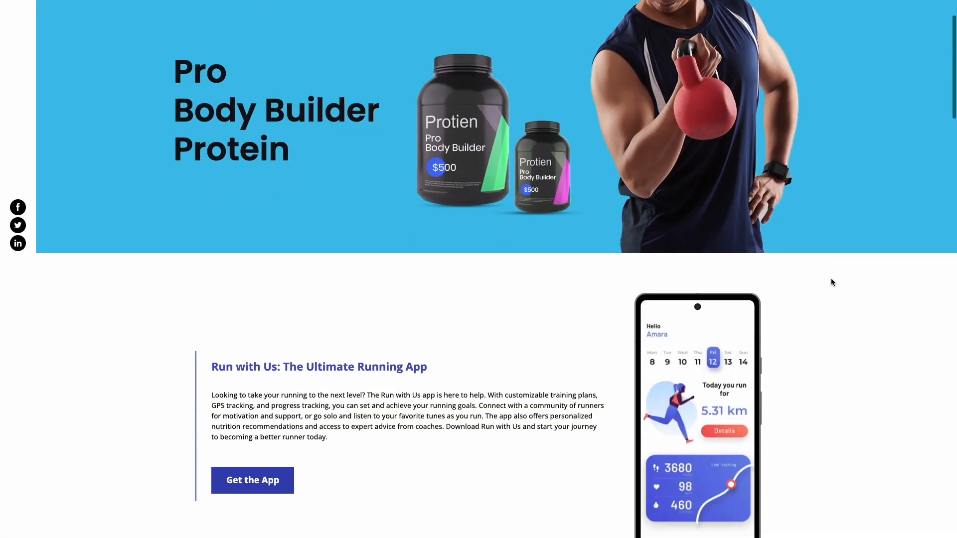
# Step: Scroll down through the Common Ninja widget catalog to find Device Mockup
pyautogui.scroll(-3)
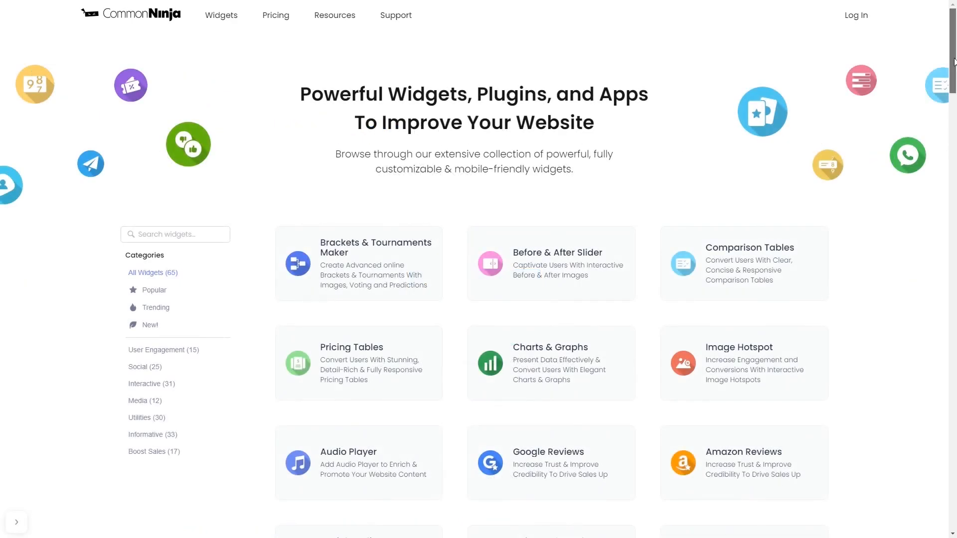
pyautogui.scroll(-3)
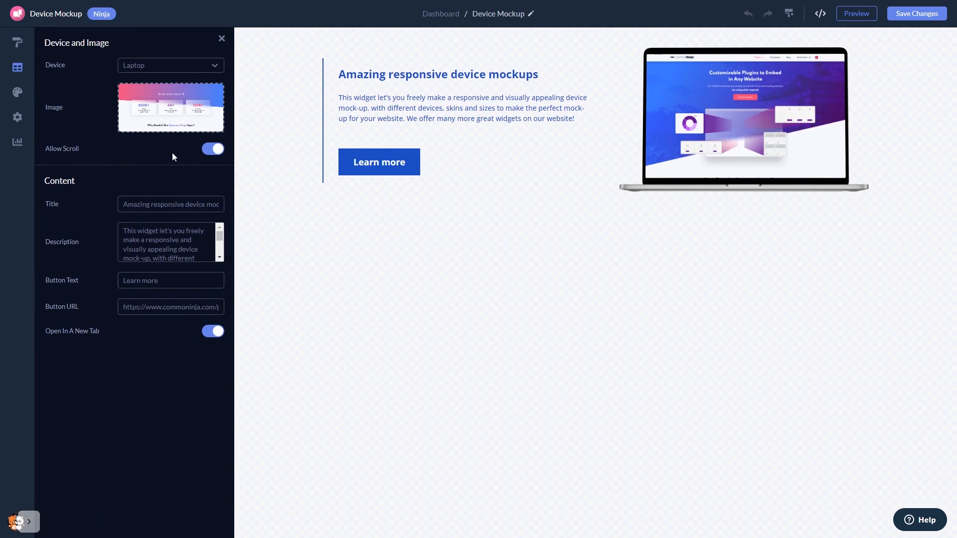
# Step: In Layout, place the laptop left of the text and apply an orange colour skin
pyautogui.click(17, 41)
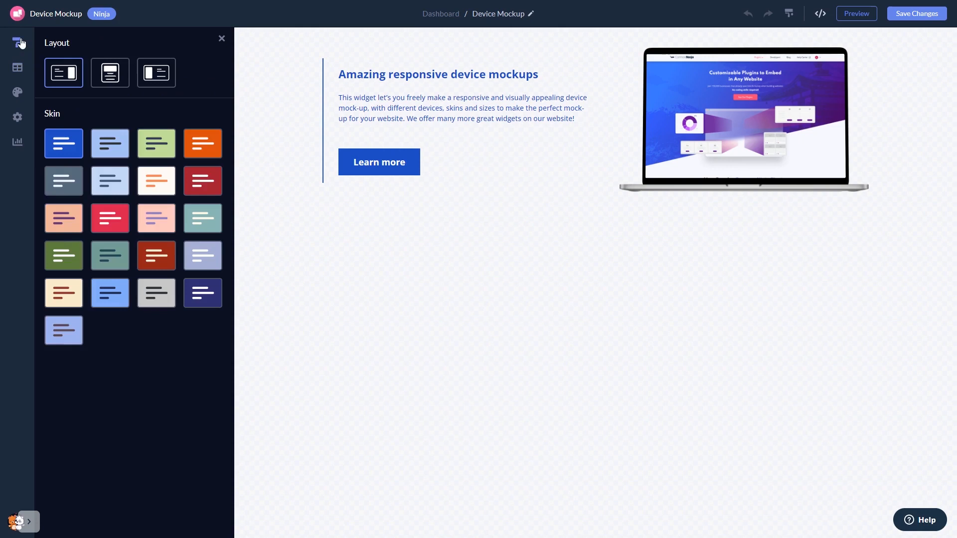
pyautogui.click(110, 72)
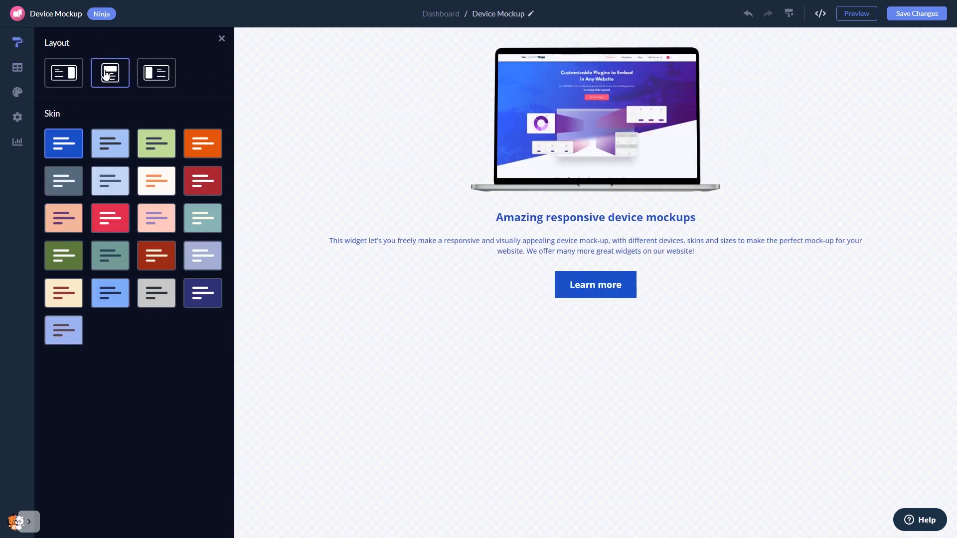
pyautogui.click(155, 72)
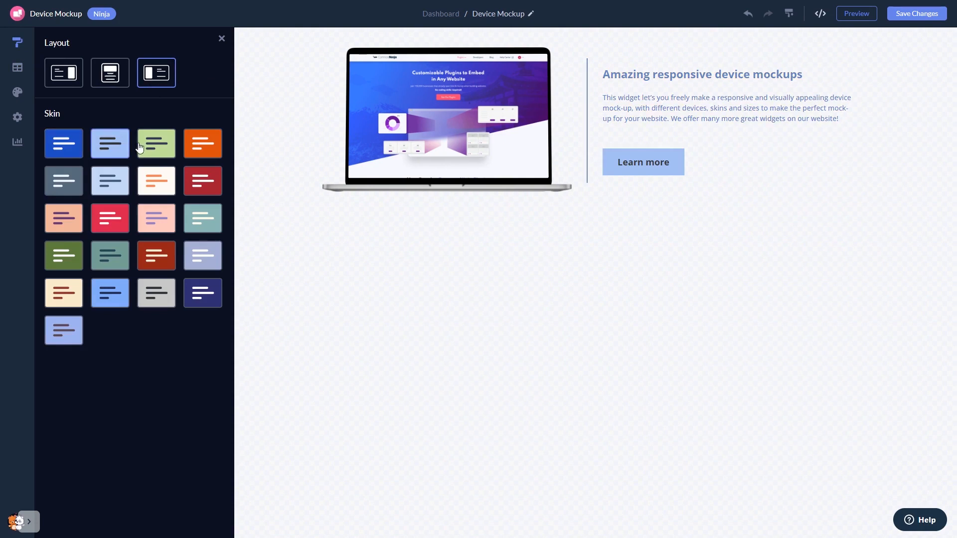
pyautogui.click(203, 143)
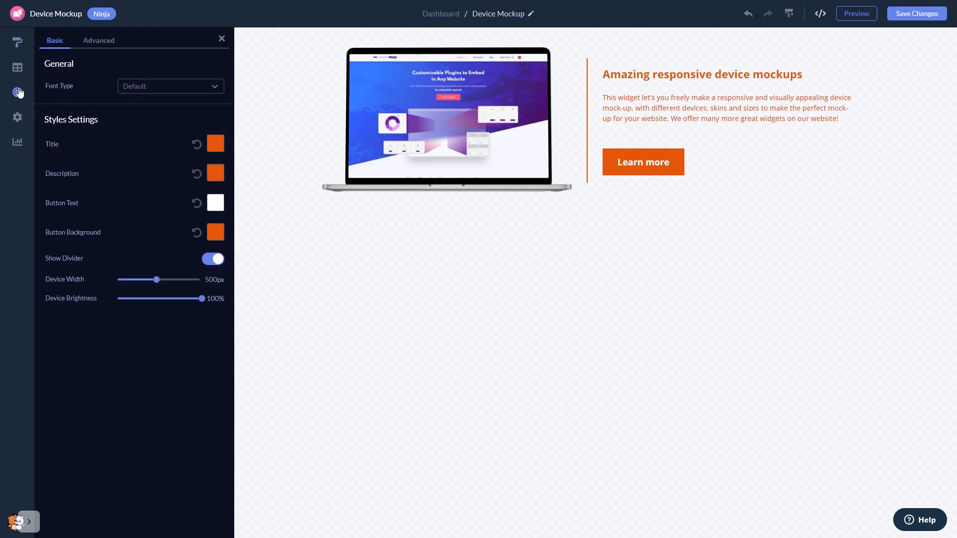
# Step: Show the widget's Styles panel to check its colours
pyautogui.click(17, 119)
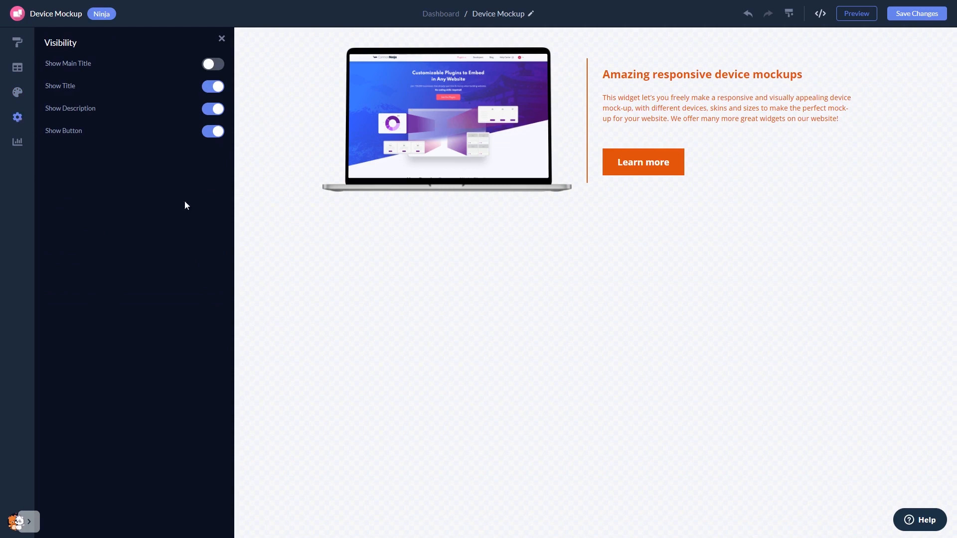
pyautogui.moveTo(904, 43)
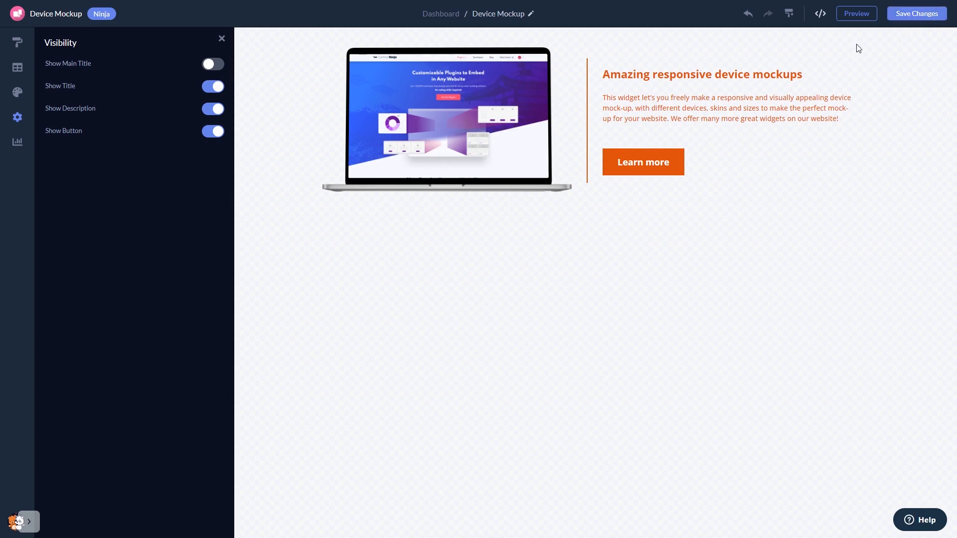
pyautogui.moveTo(439, 13)
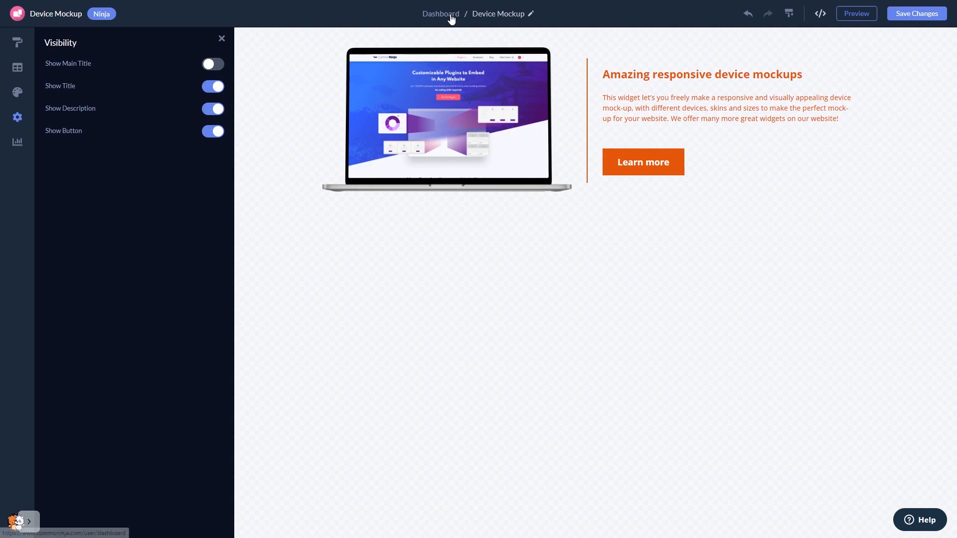
# Step: Return from the editor to the project Widgets dashboard via the breadcrumb
pyautogui.click(439, 13)
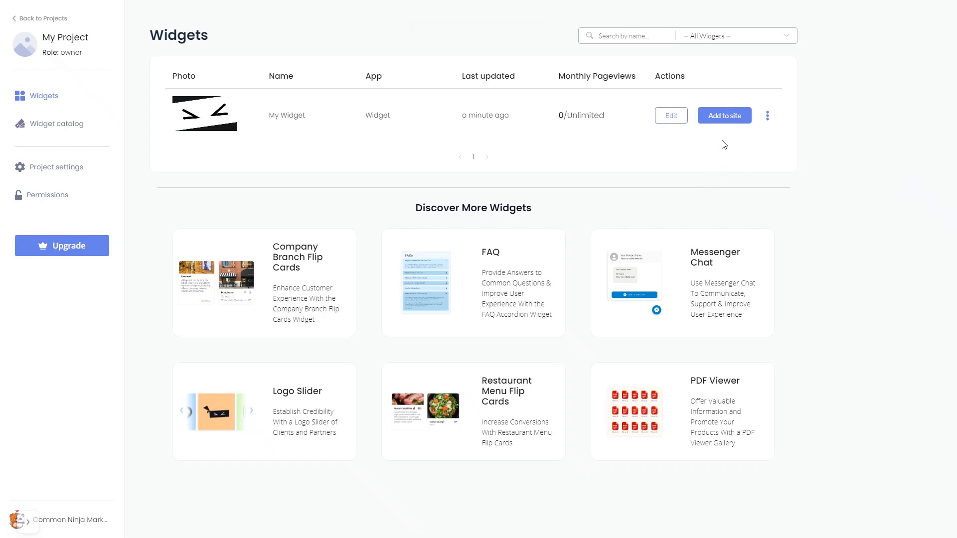
pyautogui.moveTo(728, 117)
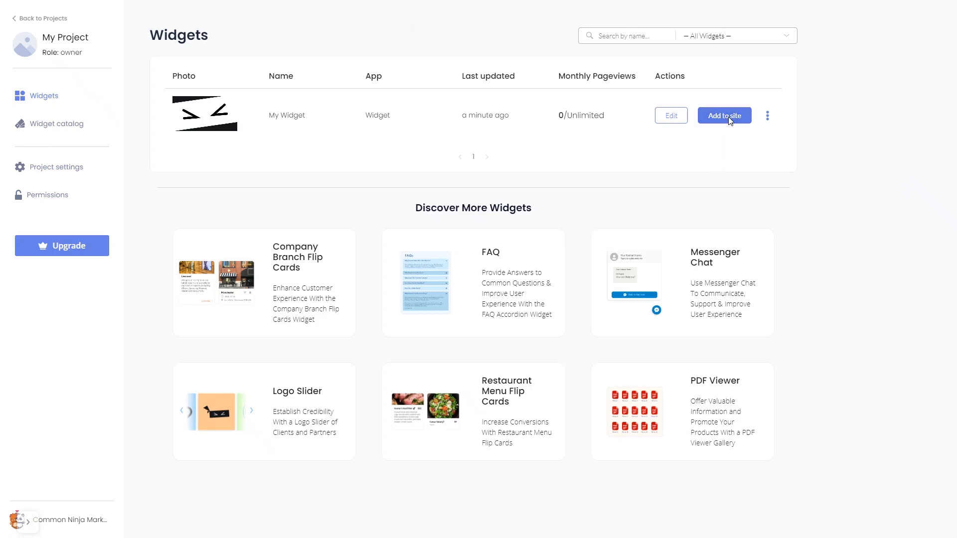
# Step: Copy My Widget's installation code from Add to site and close the code window
pyautogui.click(723, 115)
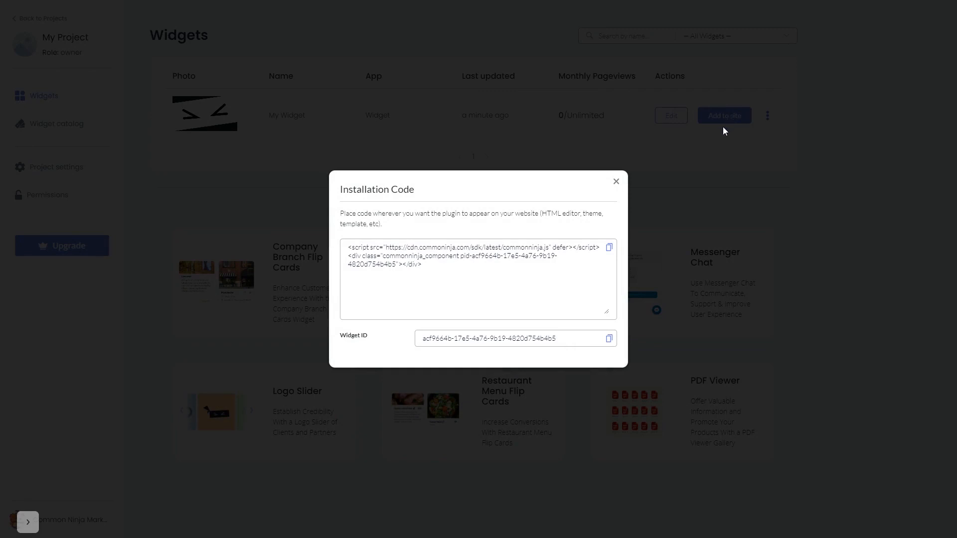
pyautogui.moveTo(609, 248)
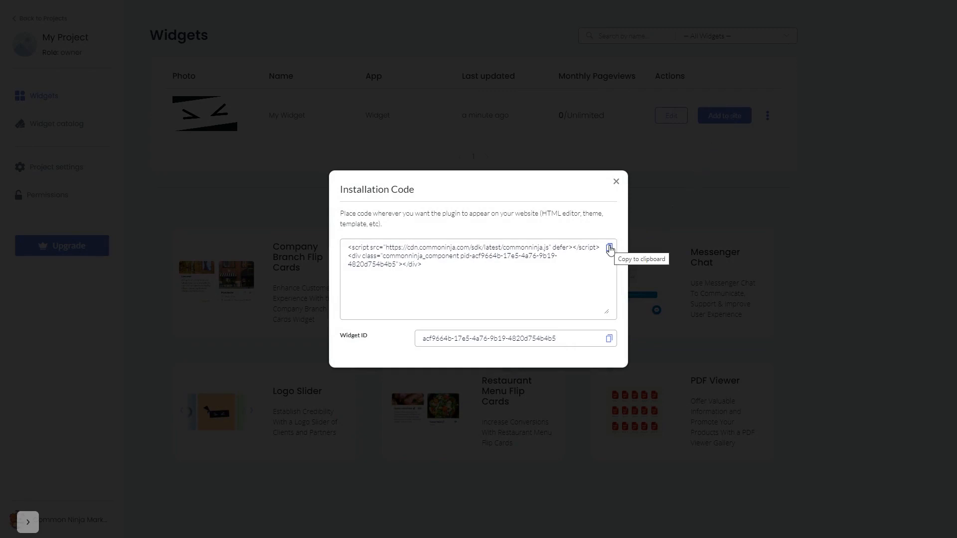
pyautogui.click(608, 248)
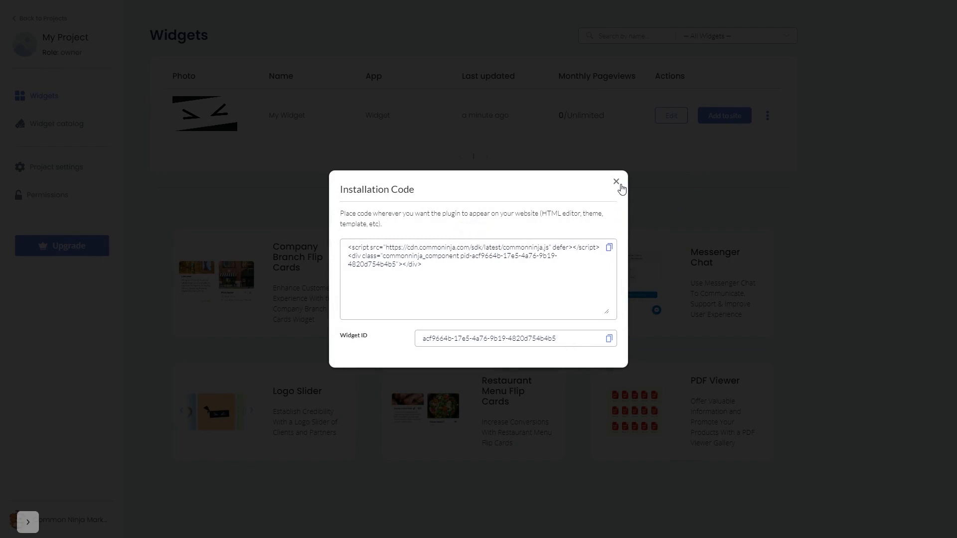
pyautogui.click(616, 181)
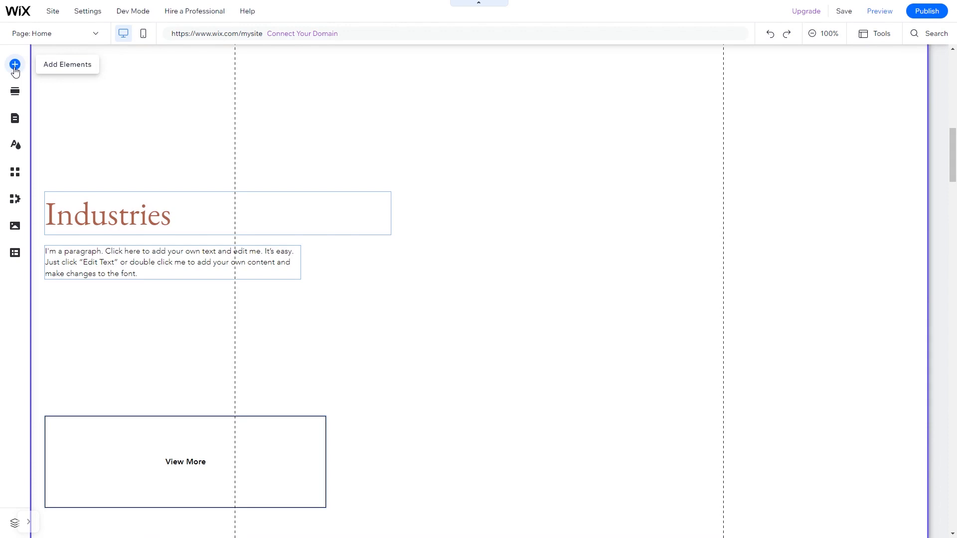
# Step: Add an Embed HTML element to the Wix Home page from Embed Code elements
pyautogui.click(15, 64)
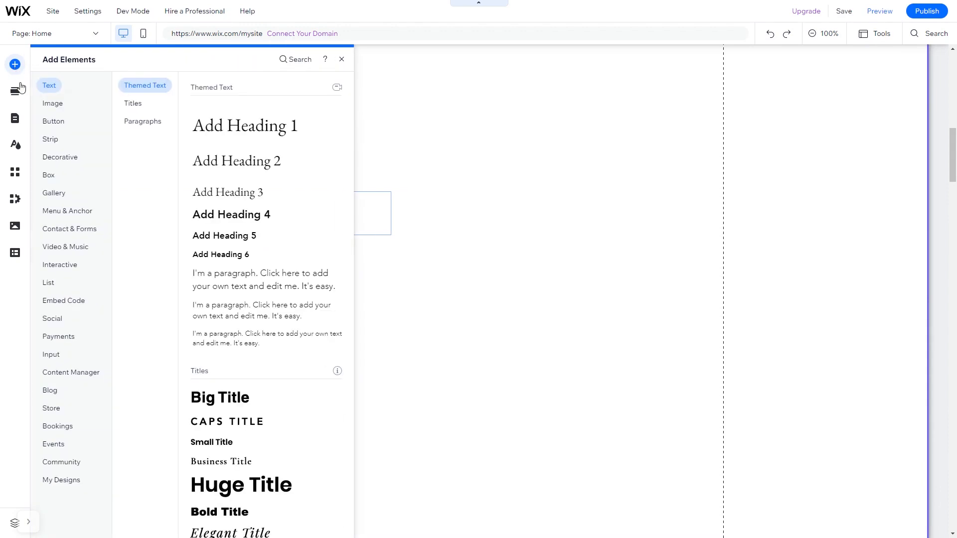
pyautogui.click(64, 300)
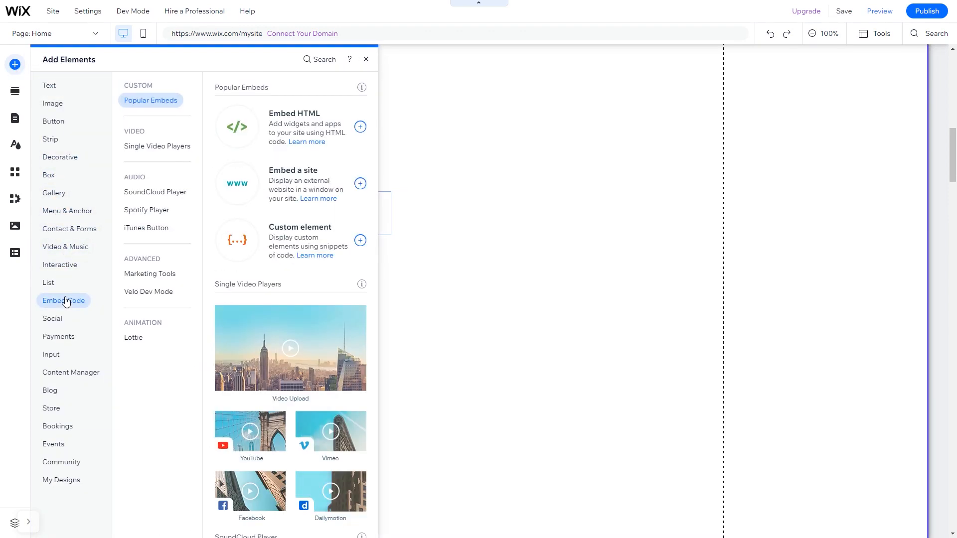
pyautogui.moveTo(208, 189)
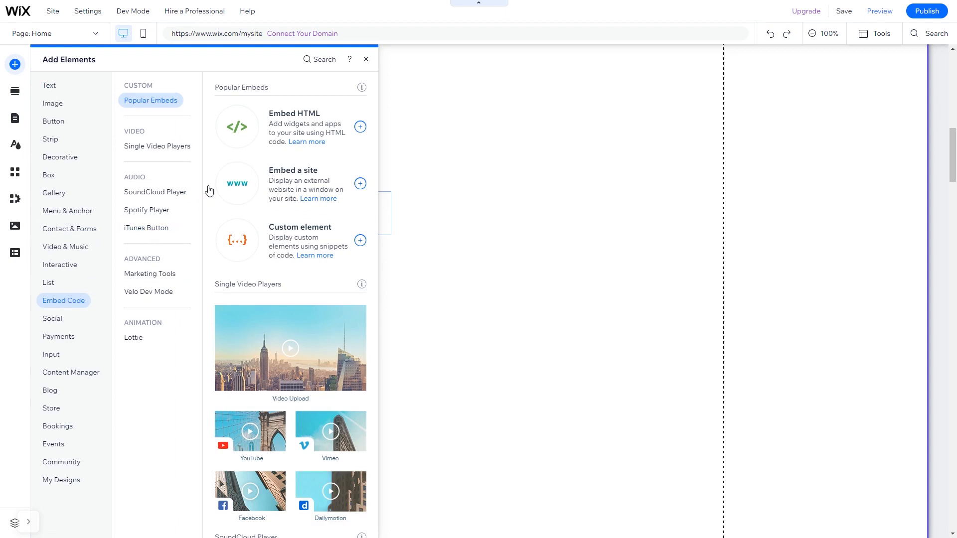
pyautogui.moveTo(281, 127)
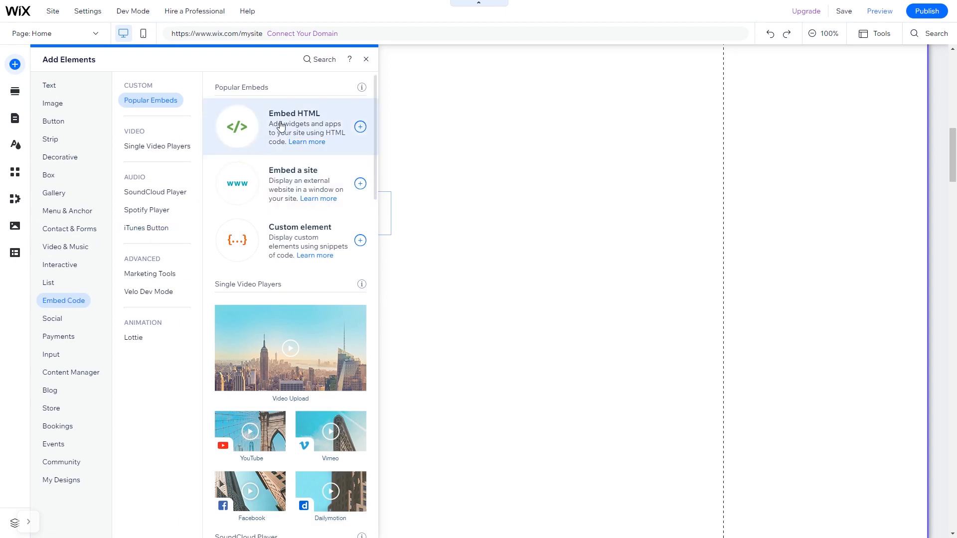
pyautogui.click(360, 127)
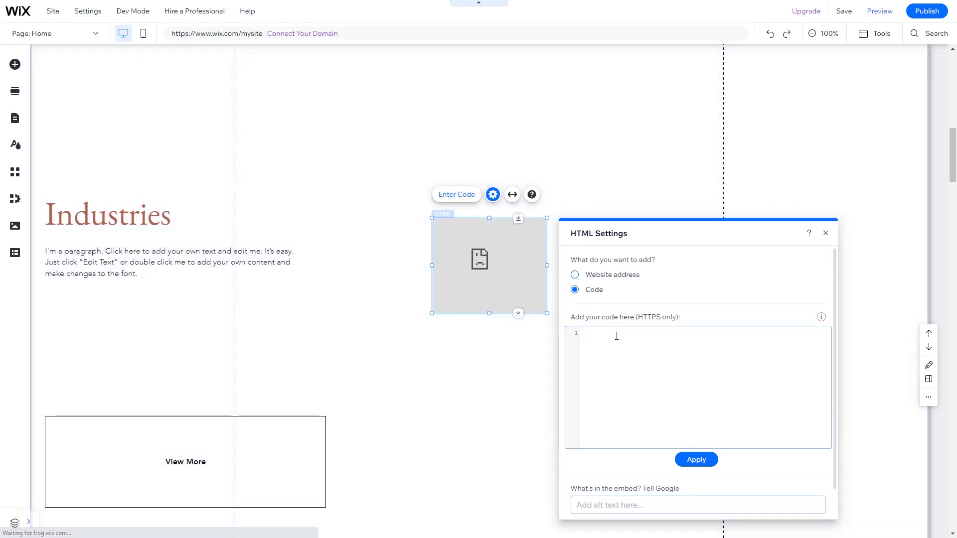
# Step: Paste the commonninja.js installation script into the HTML embed and update it
pyautogui.write('<script src="https://cdn.commonninja.com/sdk/latest/commonninja.js" defer></script> <div class="commonninja_component pid-8daf3611-60ff-482a-9b50-e9581cf2afd3"></div>')
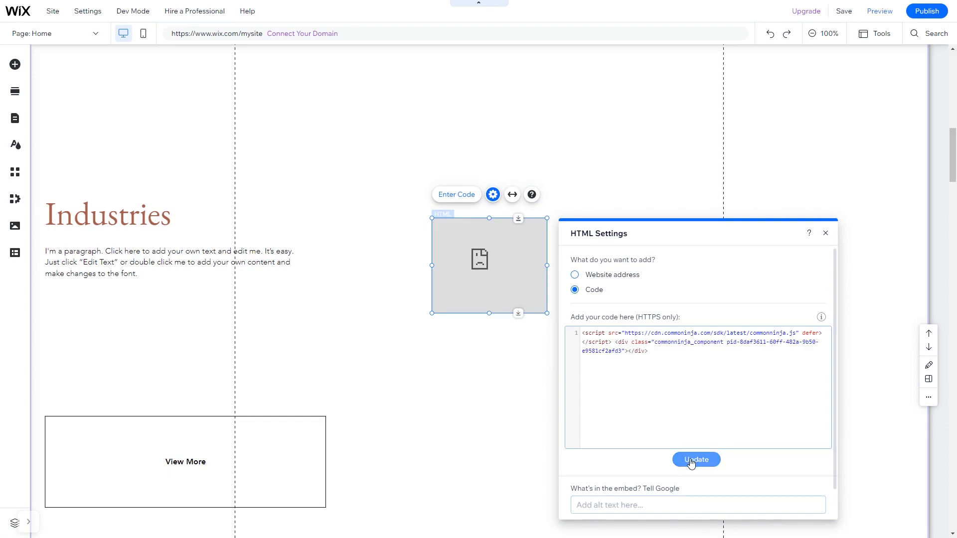
pyautogui.click(695, 459)
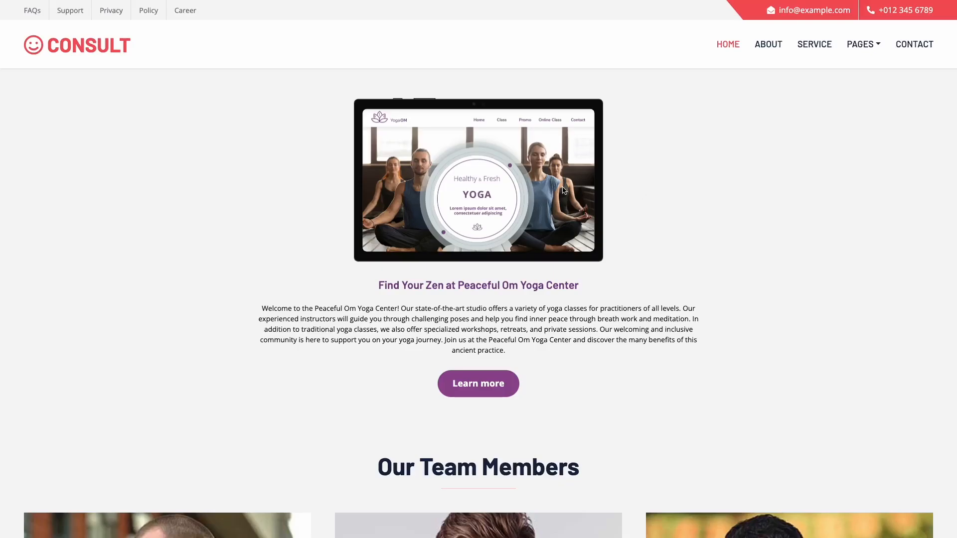